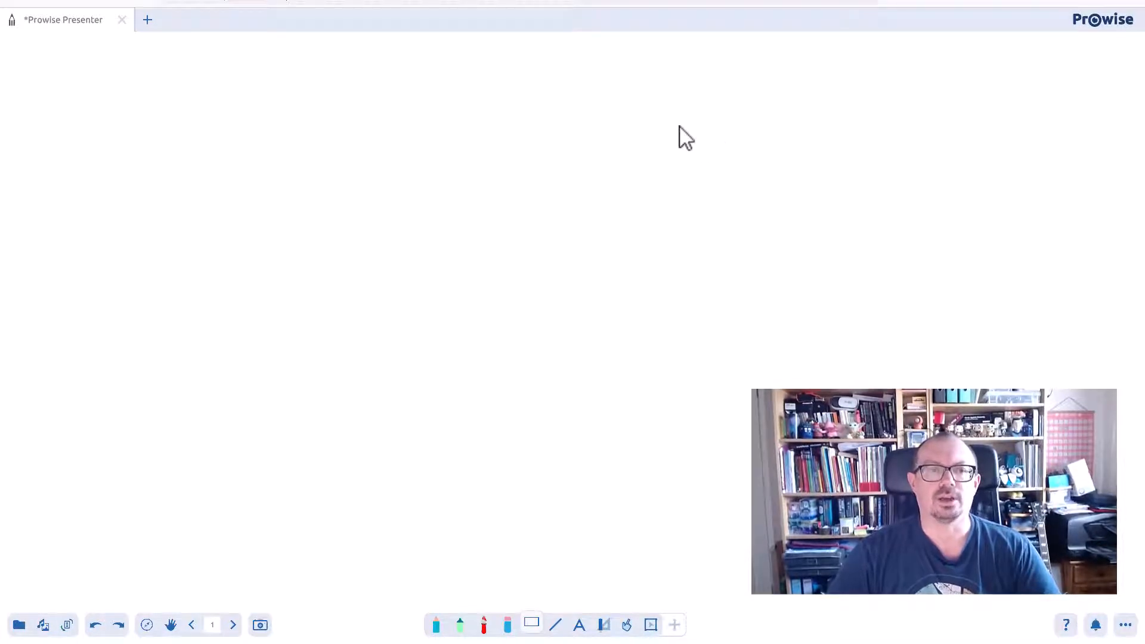
mouse_move(639, 116)
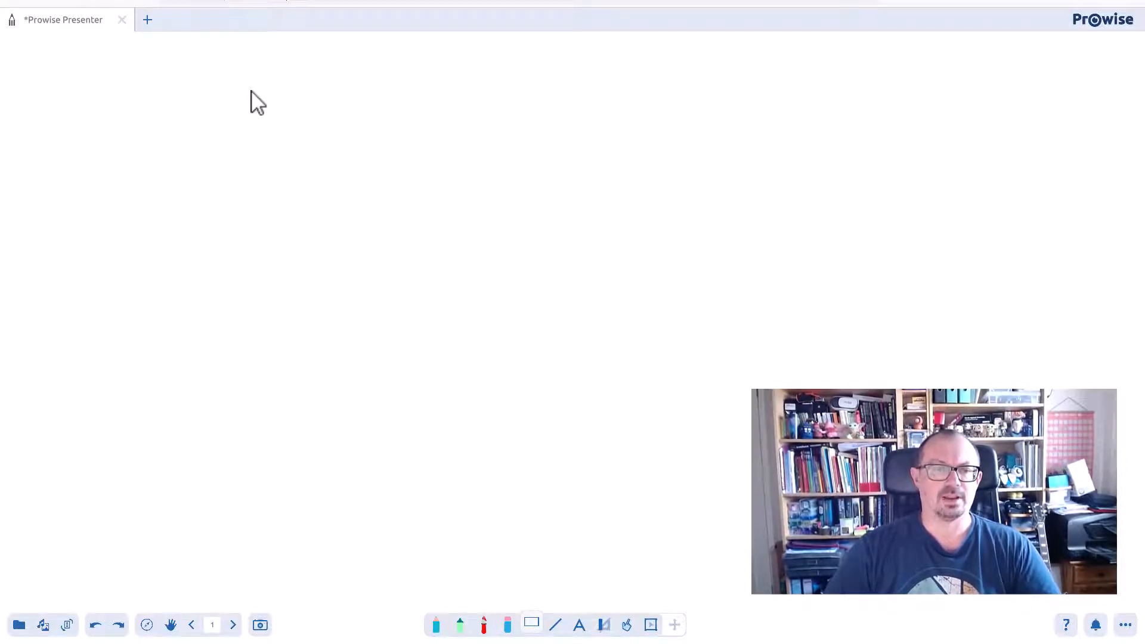
Step: Draw a tall rectangle on the left of the page and widen it slightly
drag(257, 100, 492, 564)
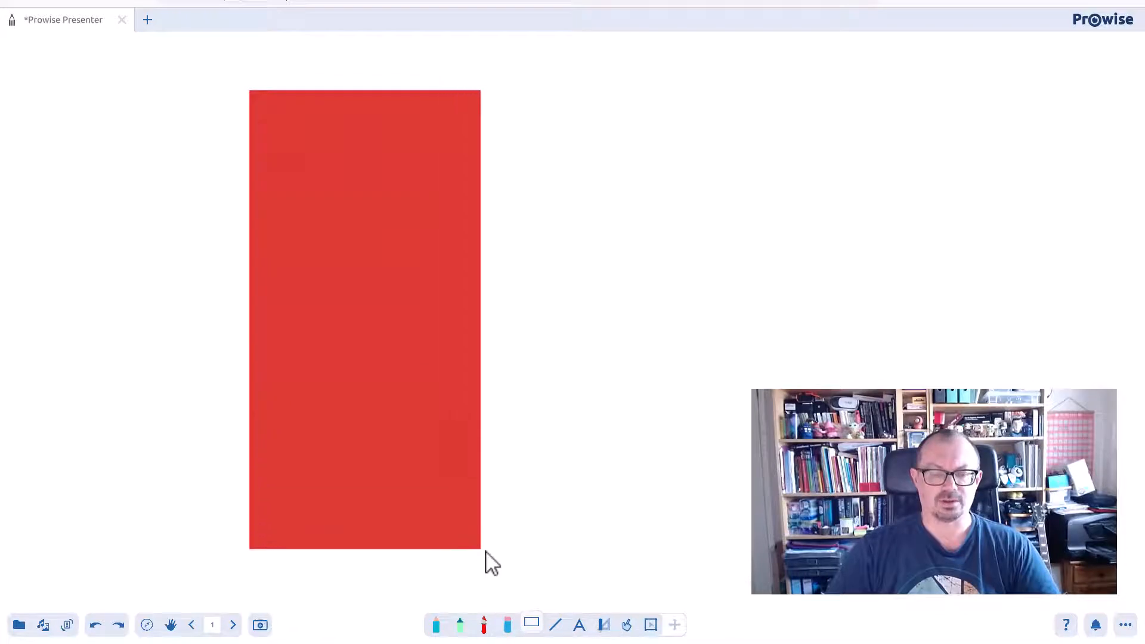
drag(480, 552, 536, 575)
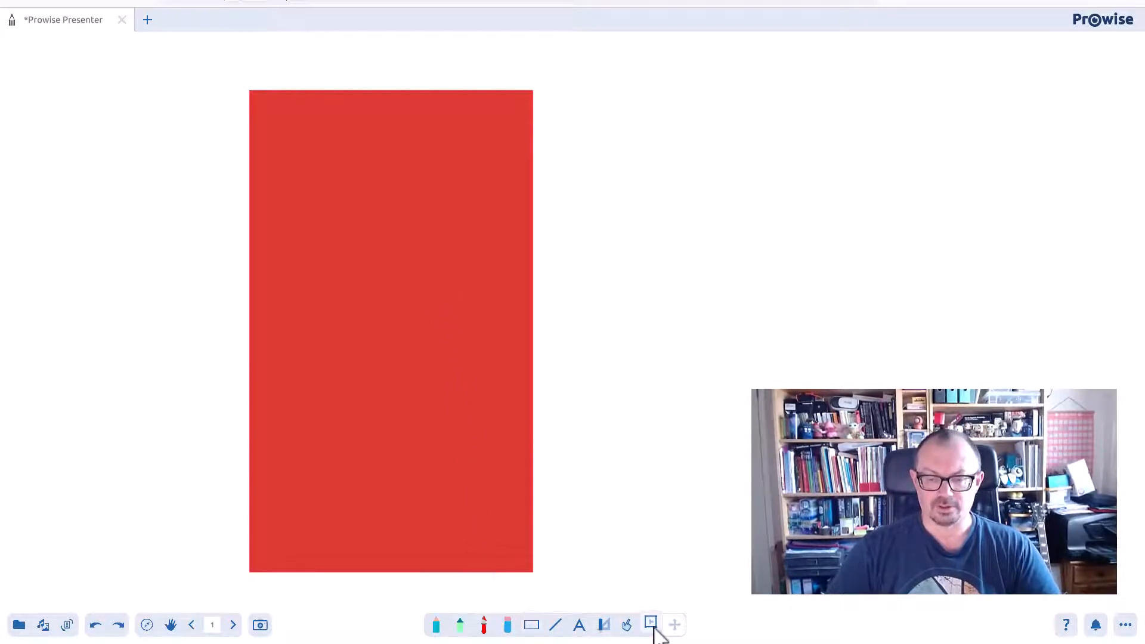
click(391, 329)
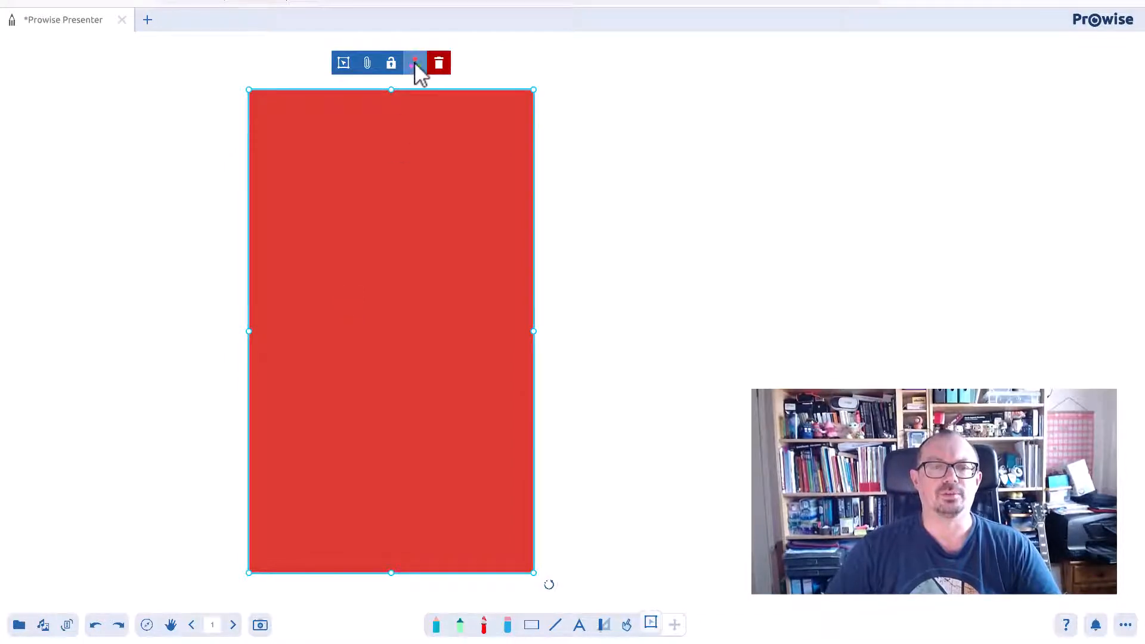
Step: Change the rectangle's fill colour from red to yellow
click(415, 62)
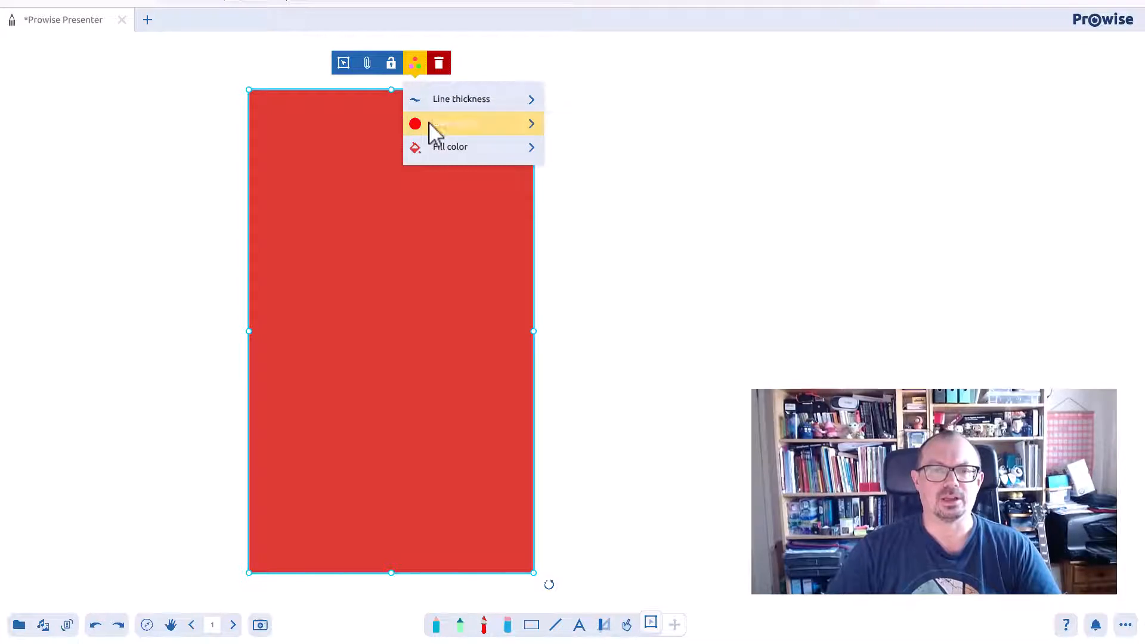
mouse_move(449, 152)
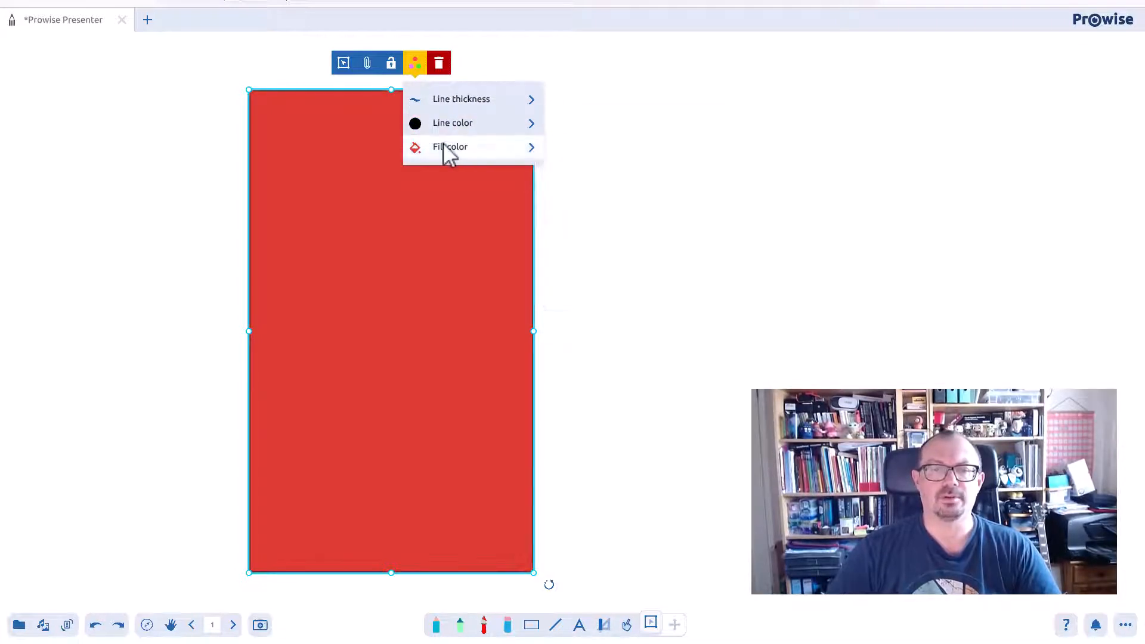
click(450, 145)
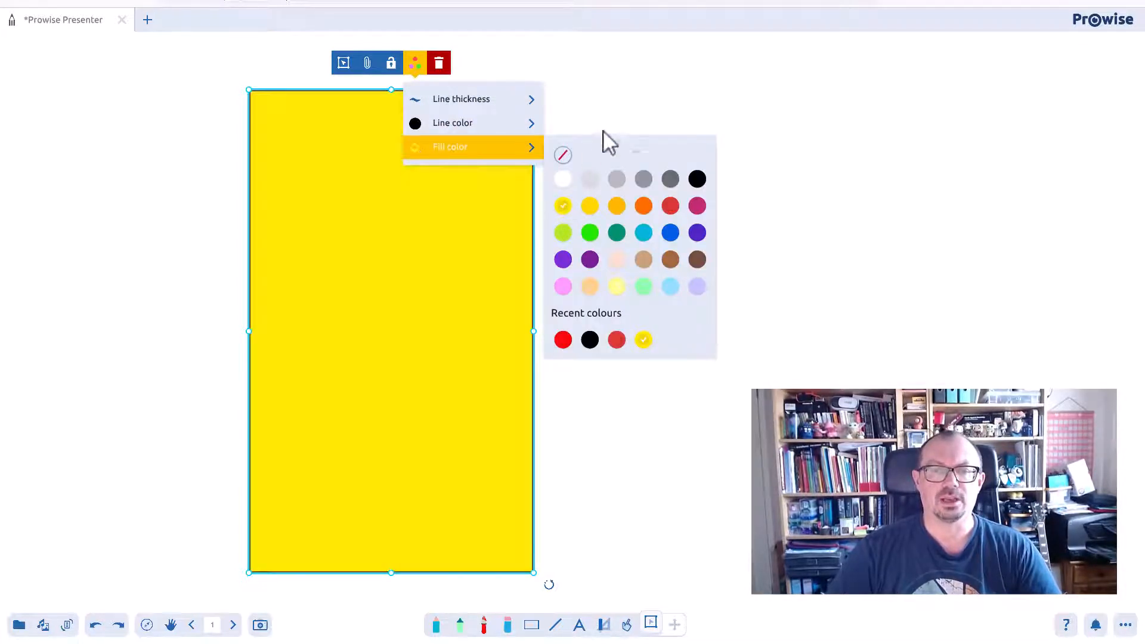
click(343, 150)
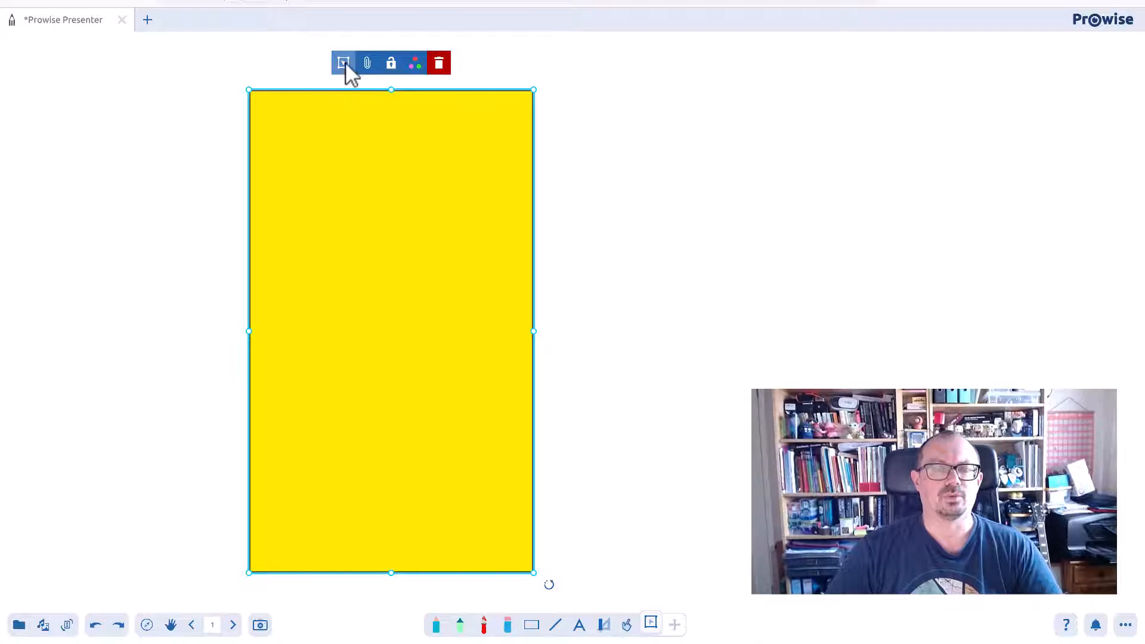
Step: Duplicate the yellow rectangle so a copy sits beside the original
click(343, 63)
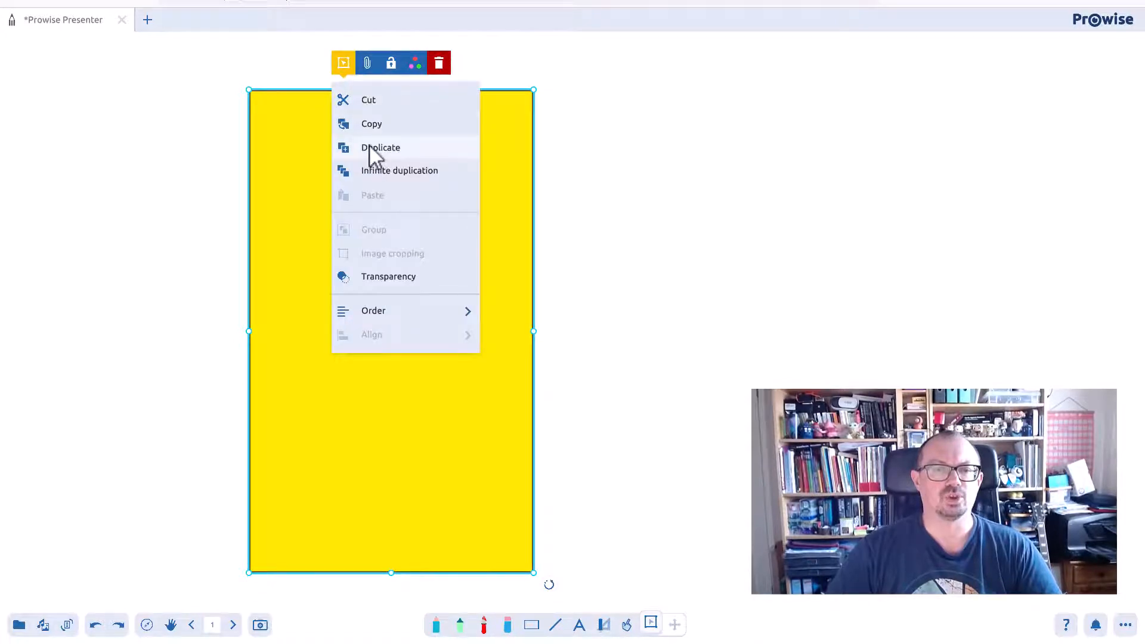
click(380, 147)
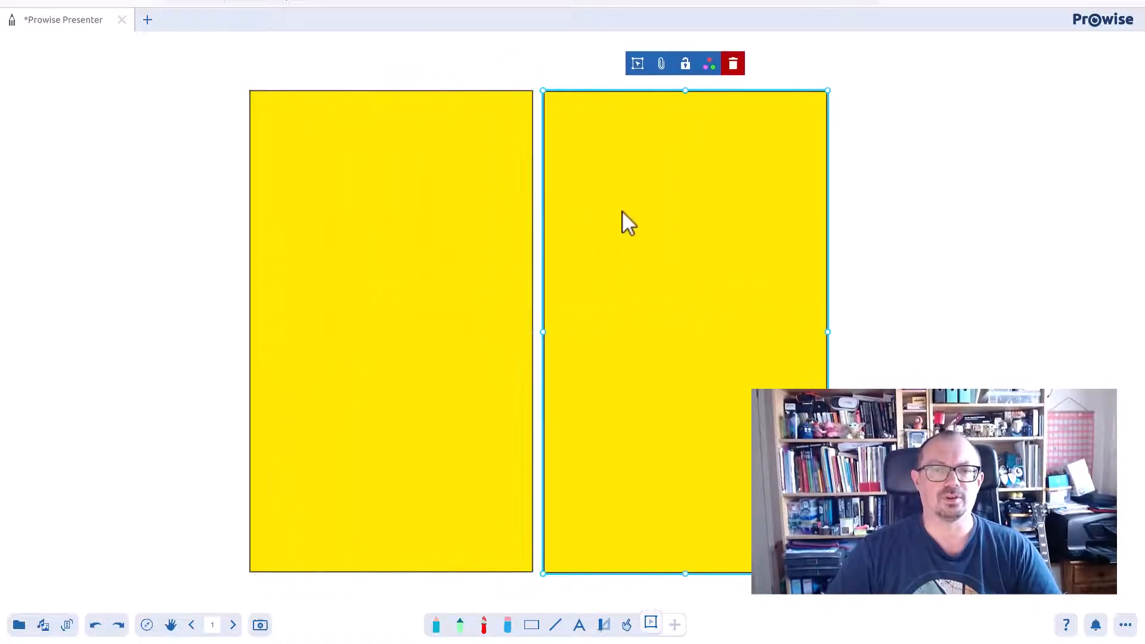
click(873, 237)
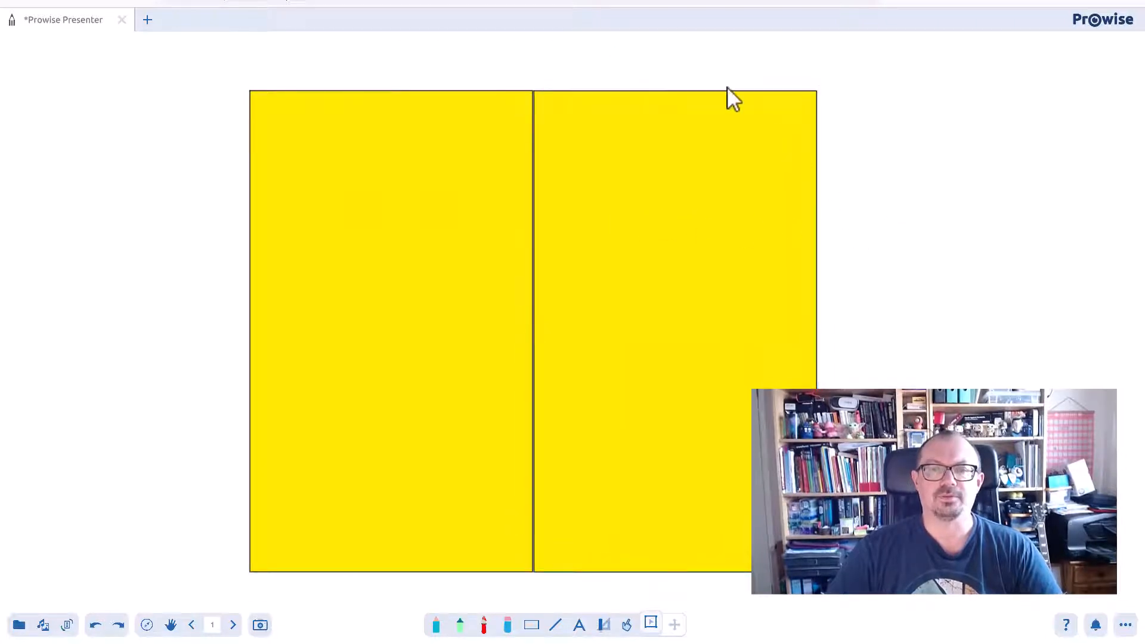
Step: Change the duplicate rectangle's fill colour to black
click(698, 63)
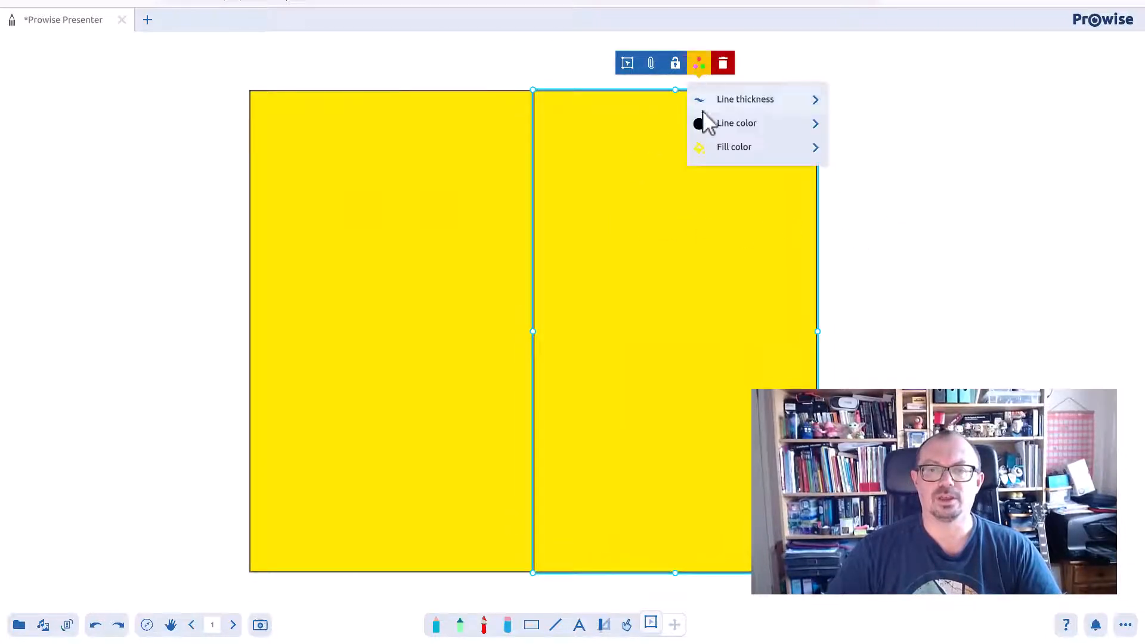
click(733, 146)
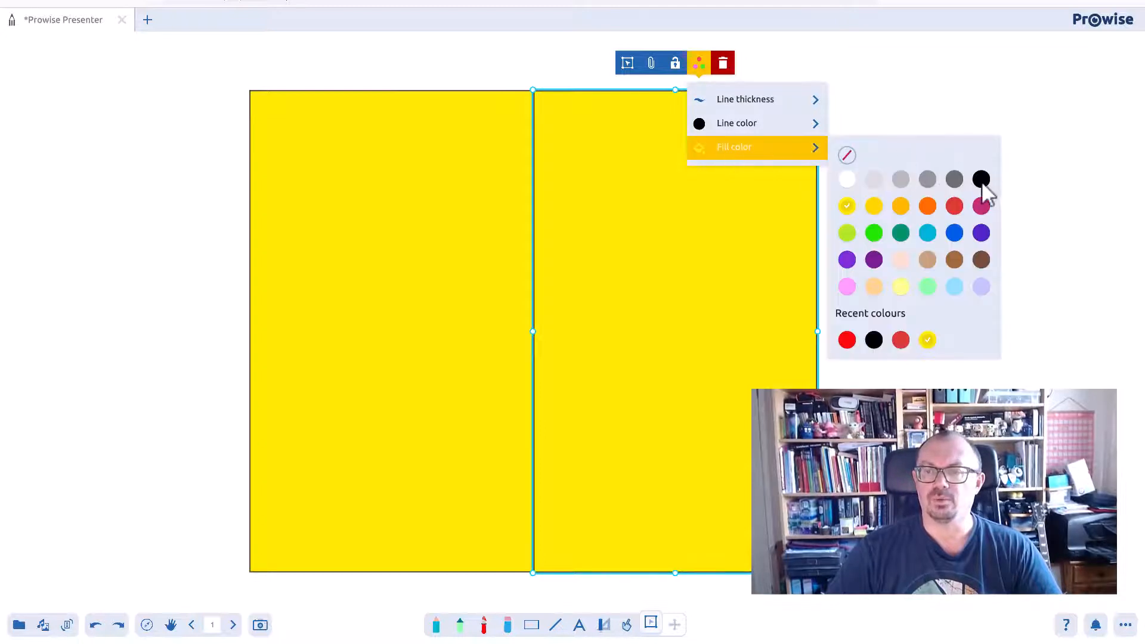
click(980, 179)
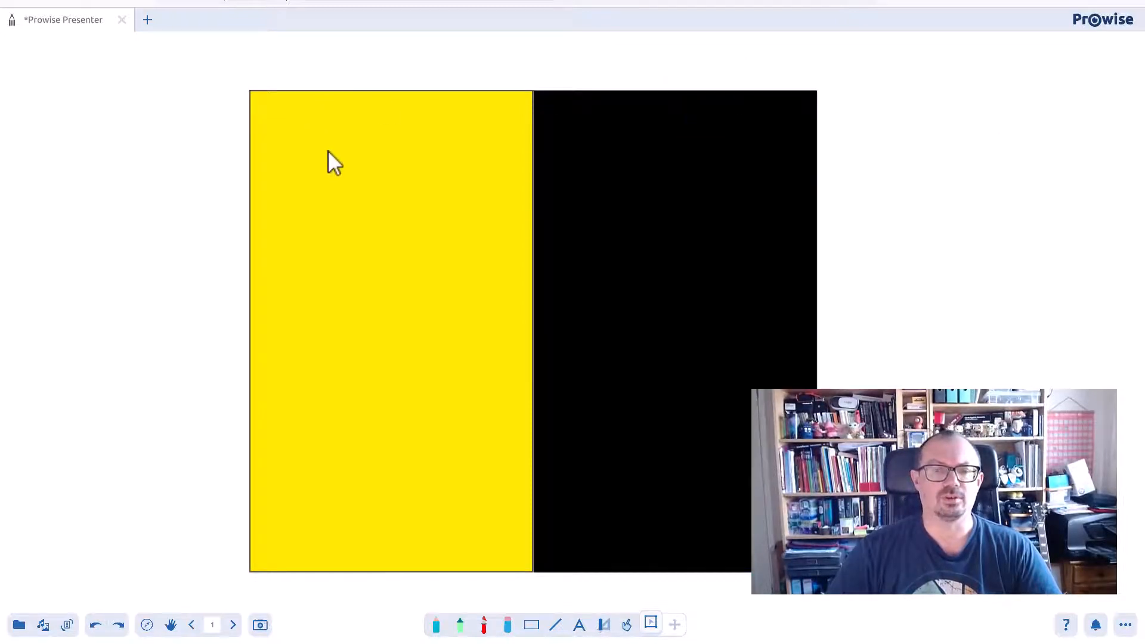
mouse_move(119, 373)
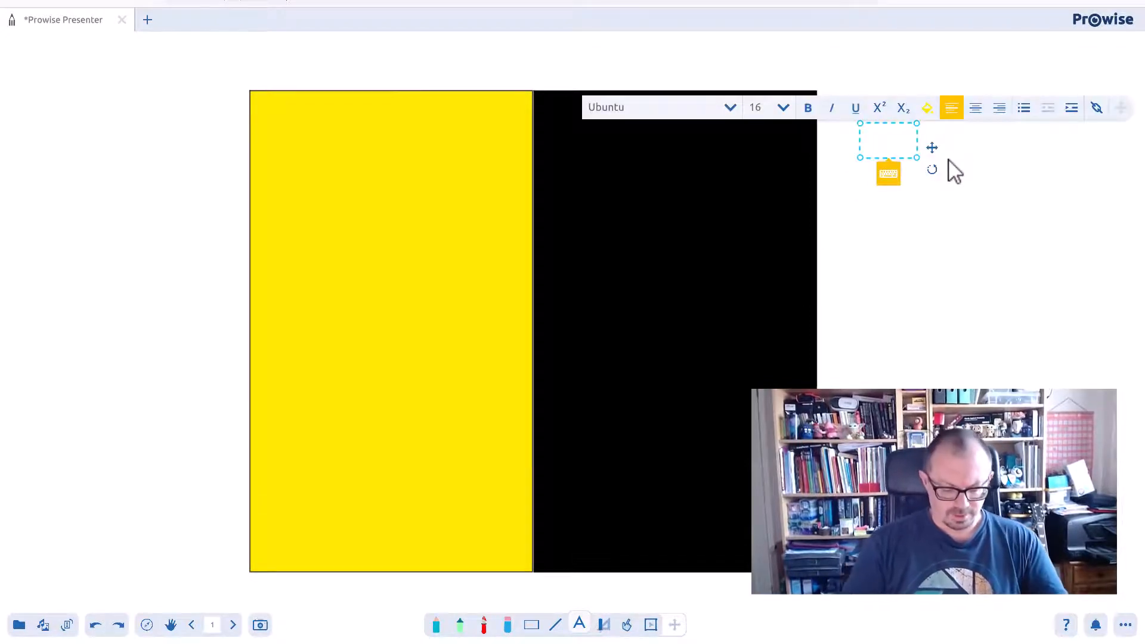
Step: Enter the question '3 x 5' with its answer '15' in the text item
text(3 x 5)
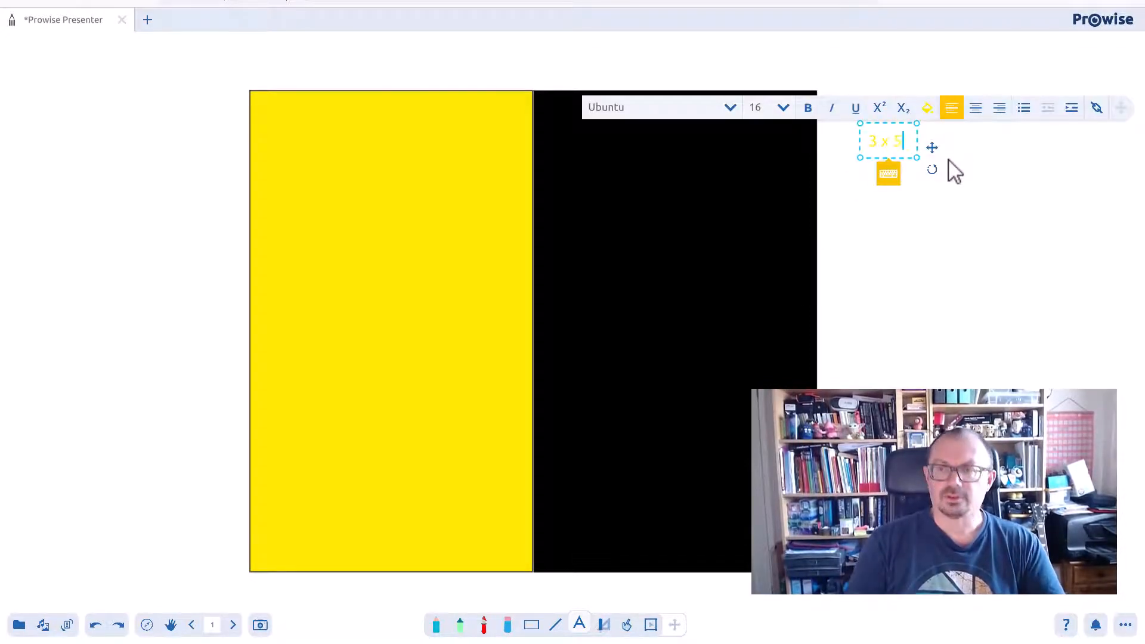
text(15)
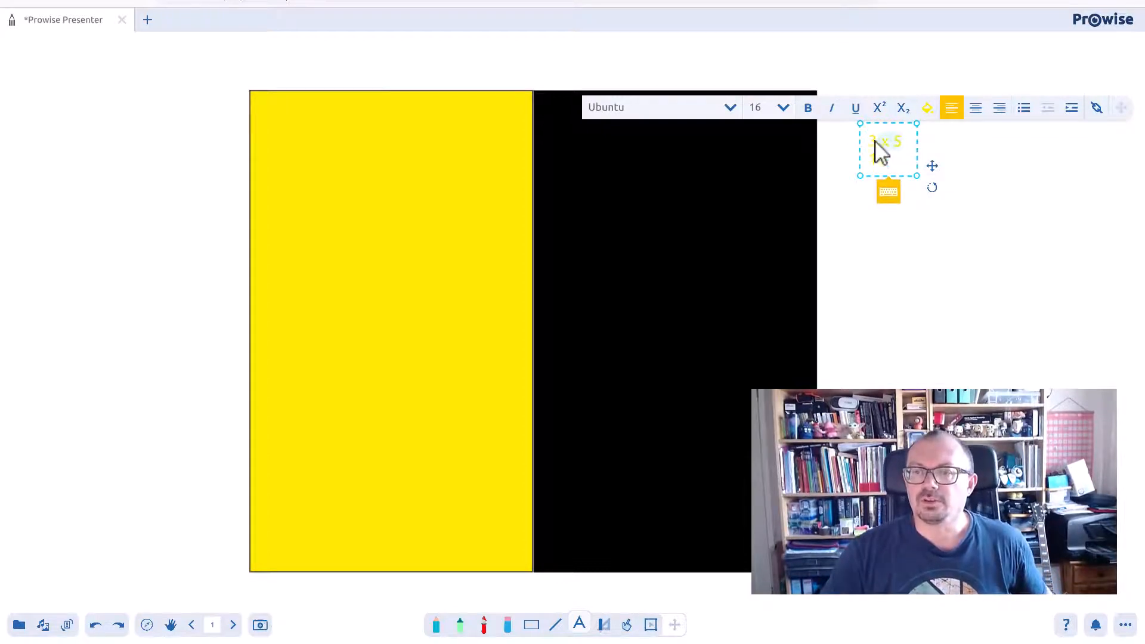
click(927, 107)
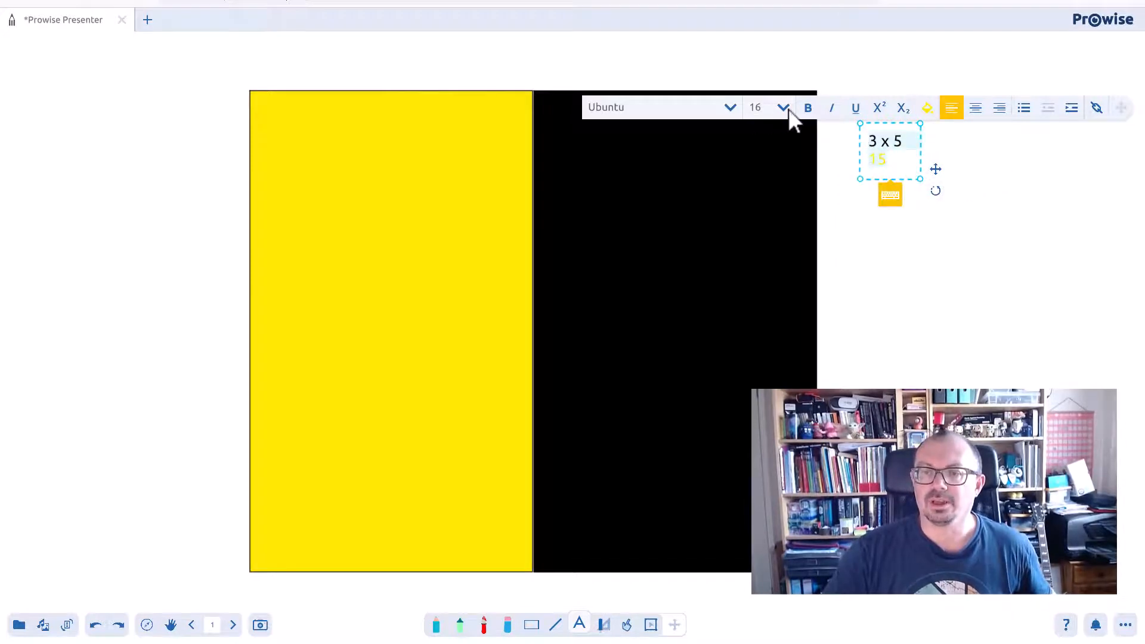
Step: Enlarge the 3 x 5 question text to font size 22
click(782, 107)
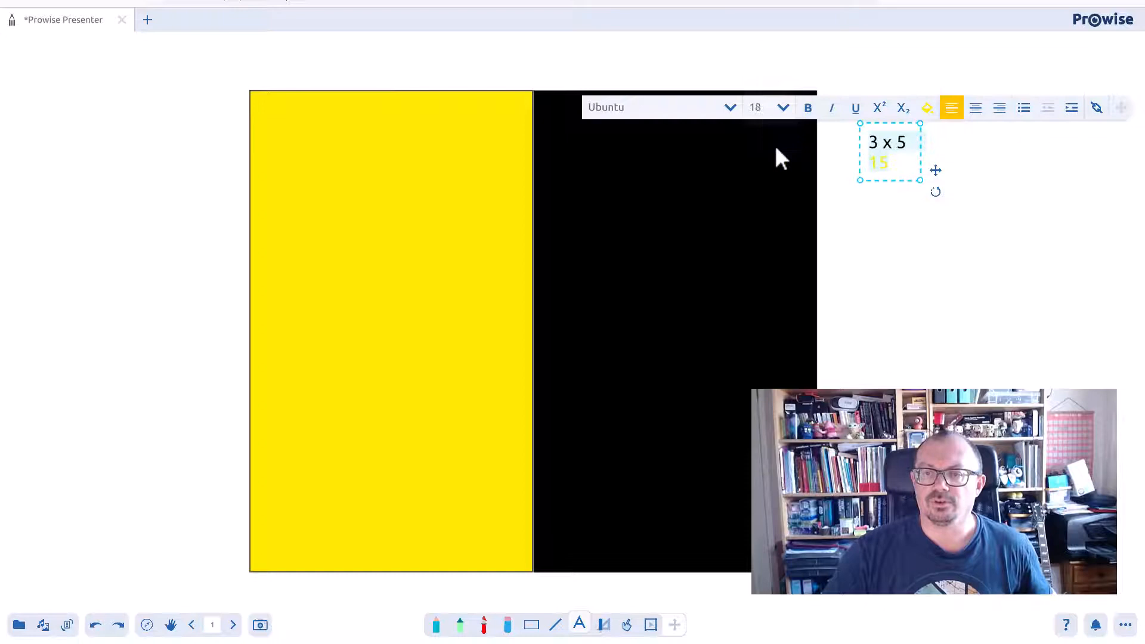
click(763, 107)
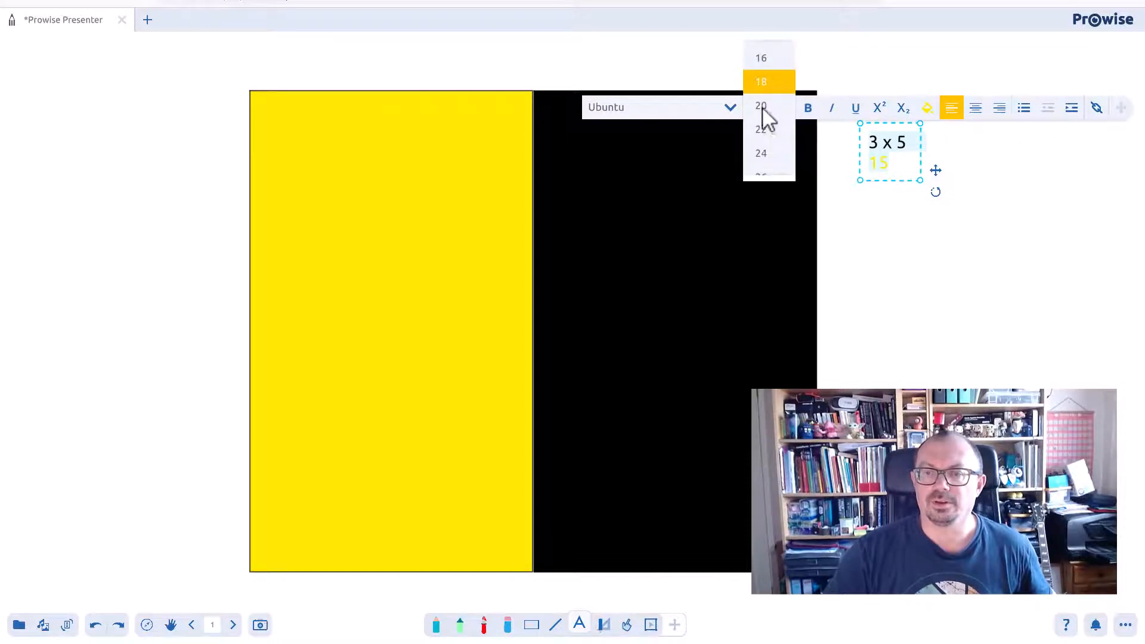
click(760, 129)
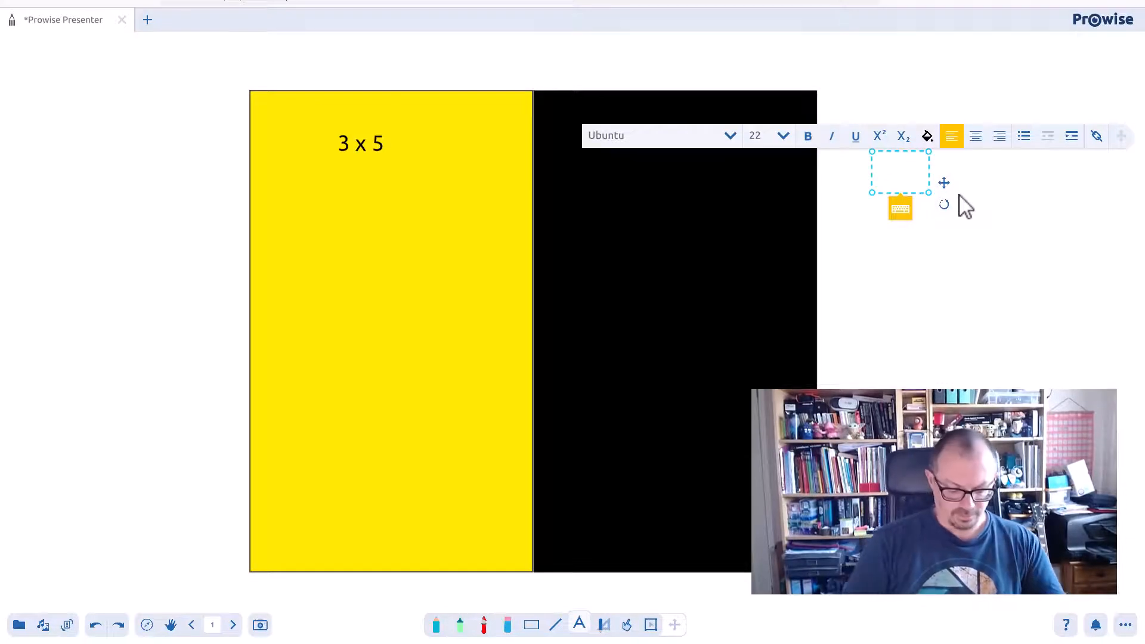
Step: Enter the question '7 x 4' with its answer '28' on the line below
text(7 x)
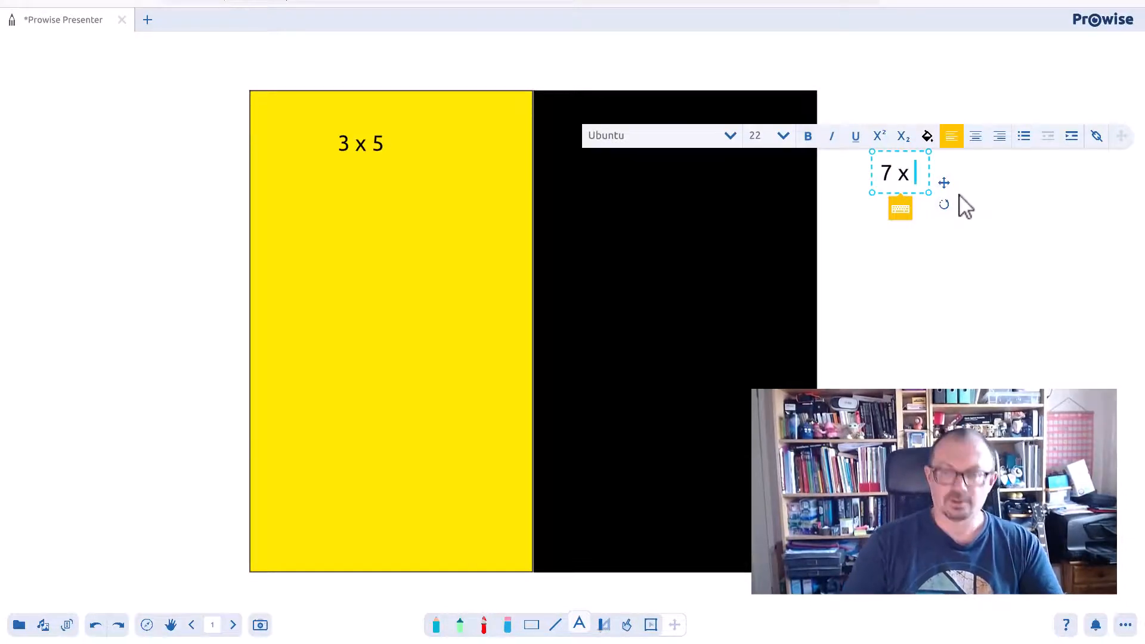
text(4)
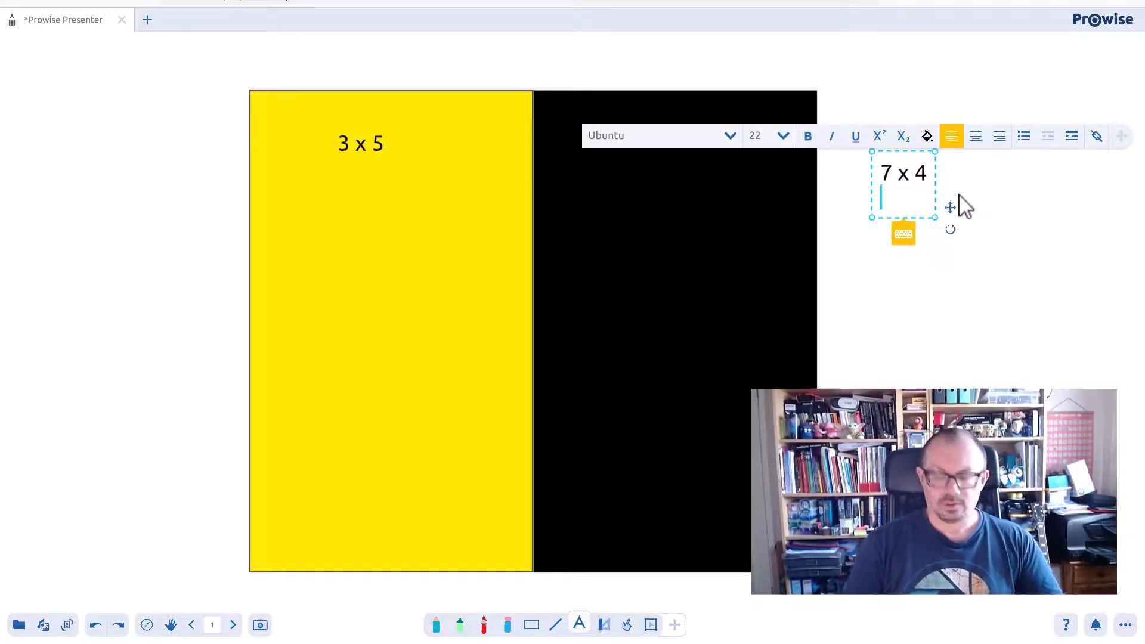
text(28)
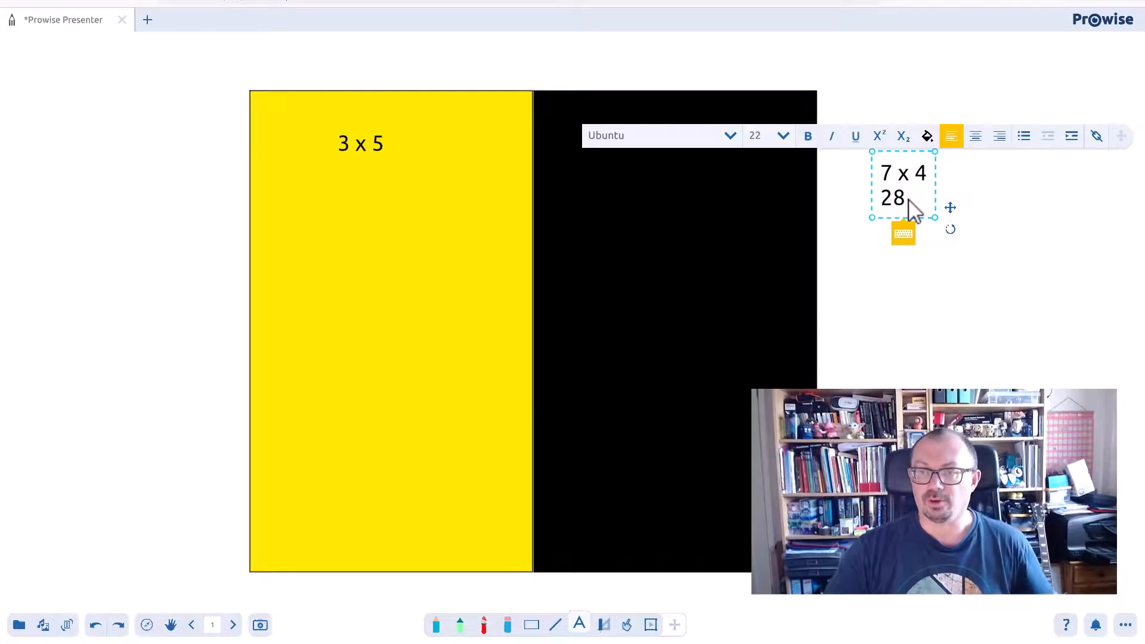
mouse_move(918, 162)
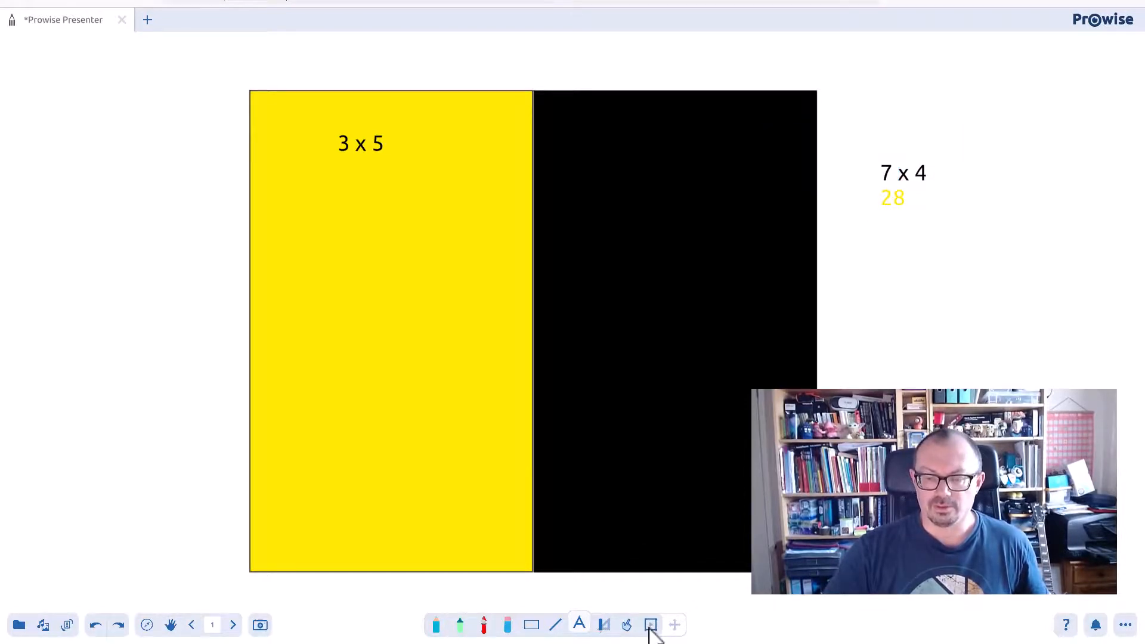
Step: Duplicate the 7 x 4 question item via its context menu
click(902, 183)
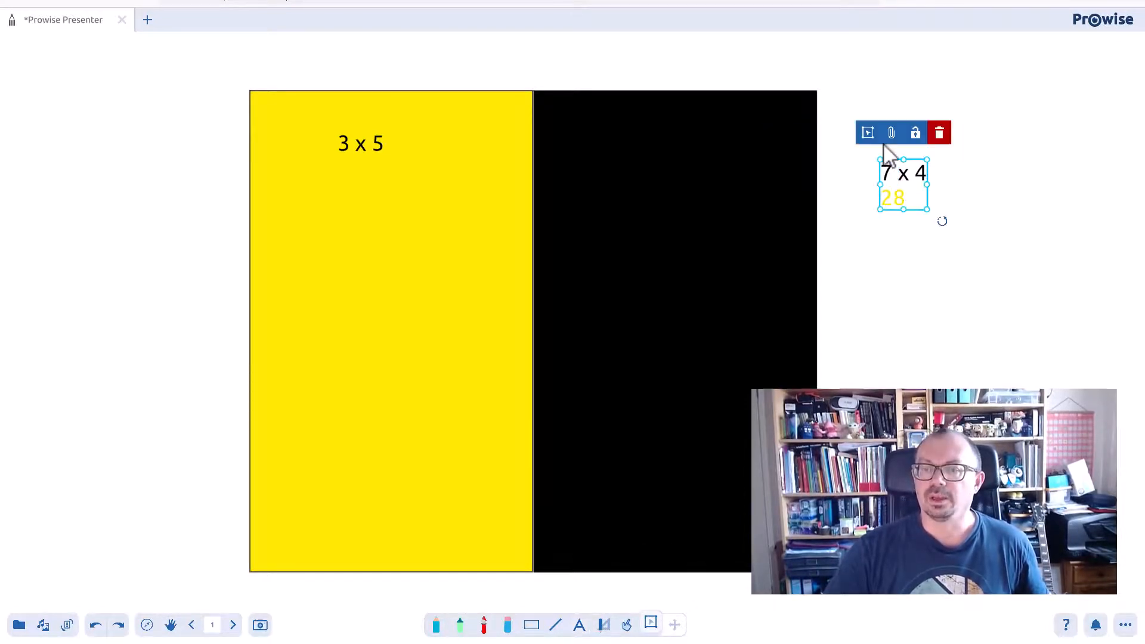
drag(902, 186, 927, 212)
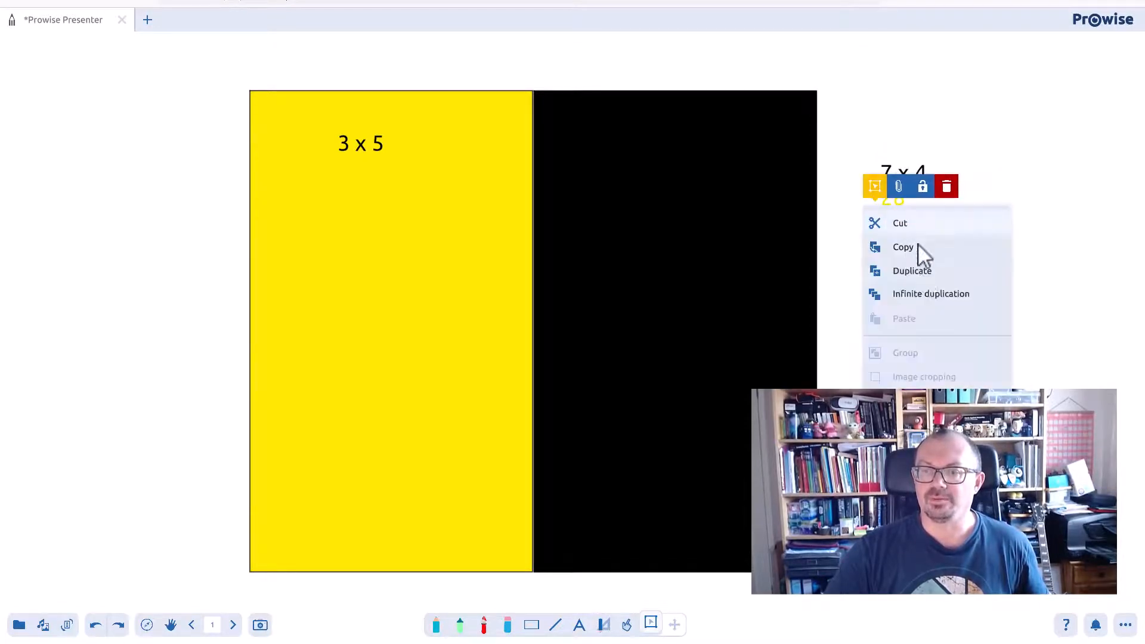
click(912, 270)
text(2)
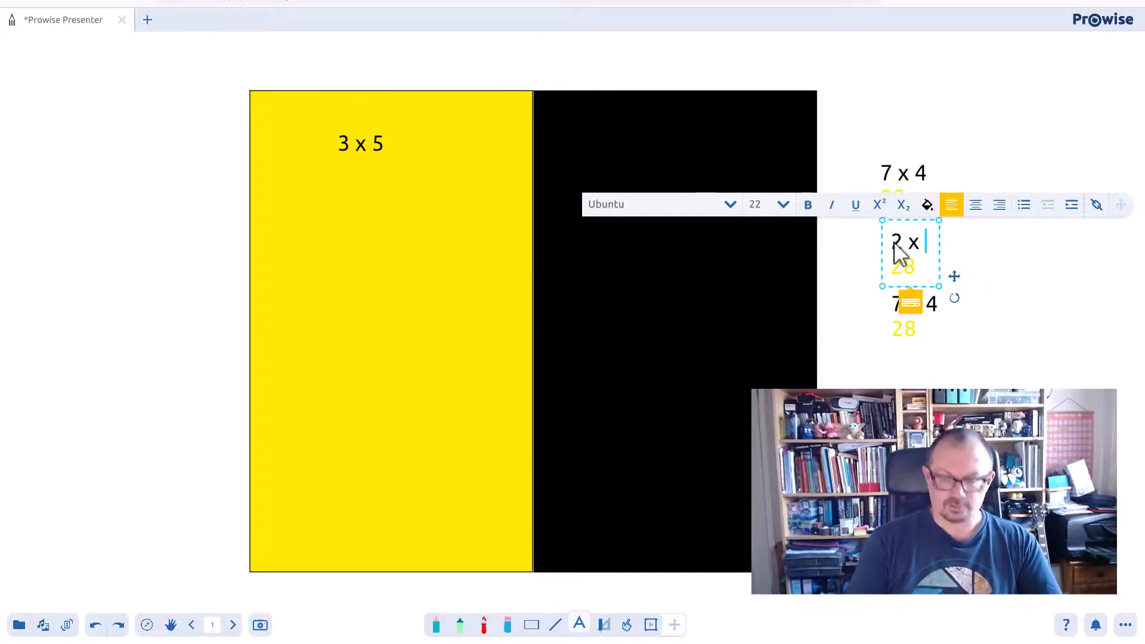
Step: Edit the copies into the questions 2 x 6 and 4 x 5 with answer 20
text(6)
click(911, 315)
text(4)
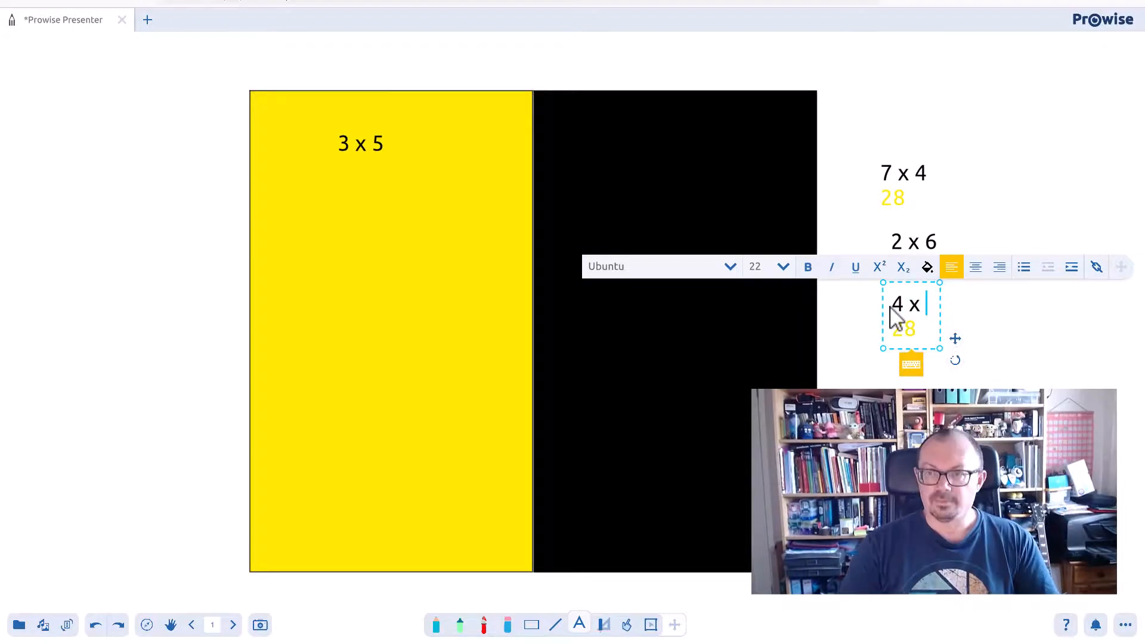
text(5)
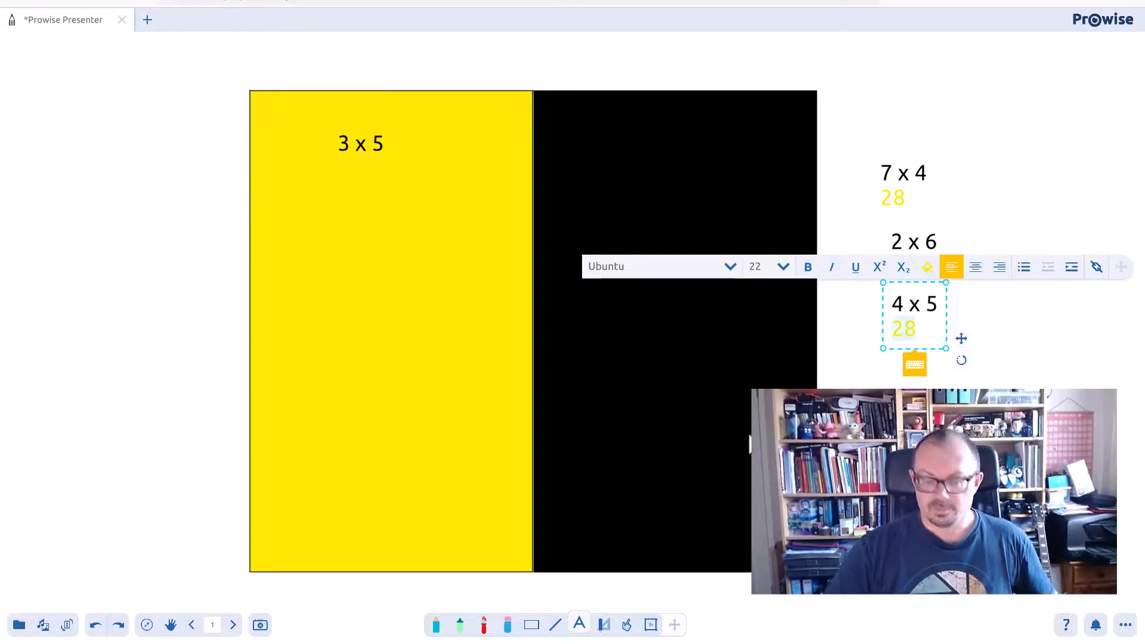
text(20)
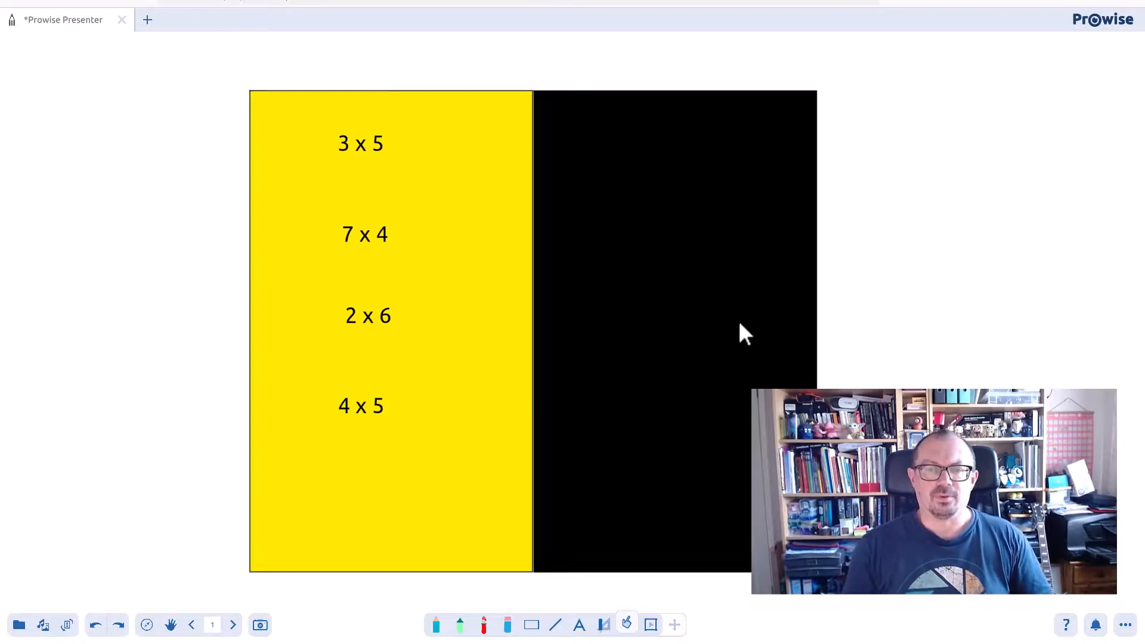
mouse_move(360, 183)
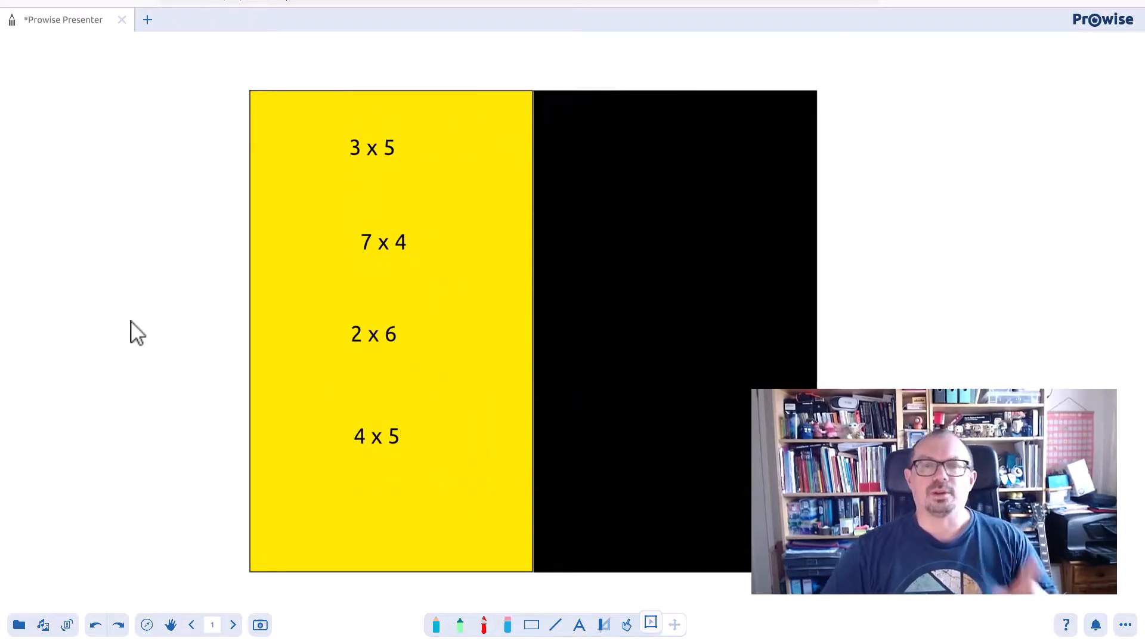
mouse_move(79, 183)
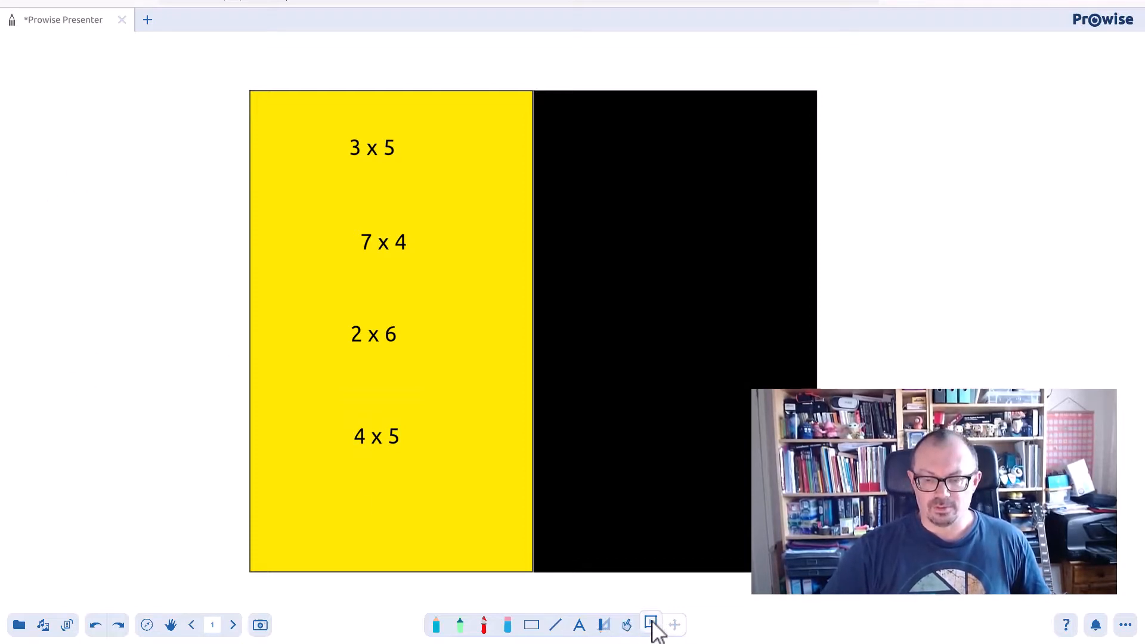
mouse_move(279, 121)
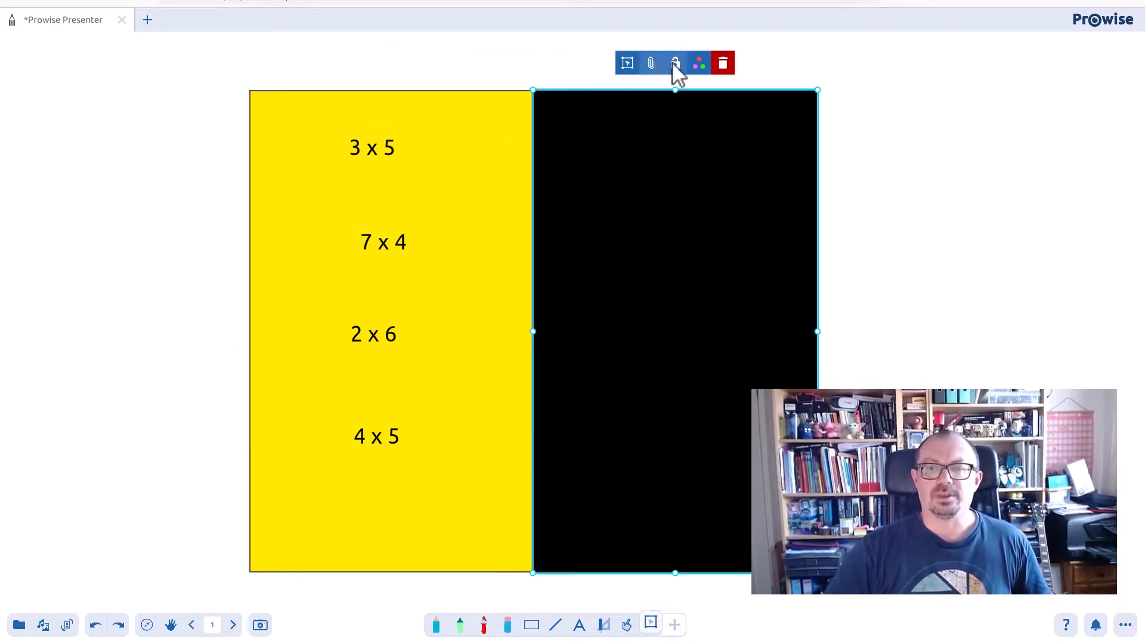
Step: Lock the black rectangle in place with the padlock
click(673, 62)
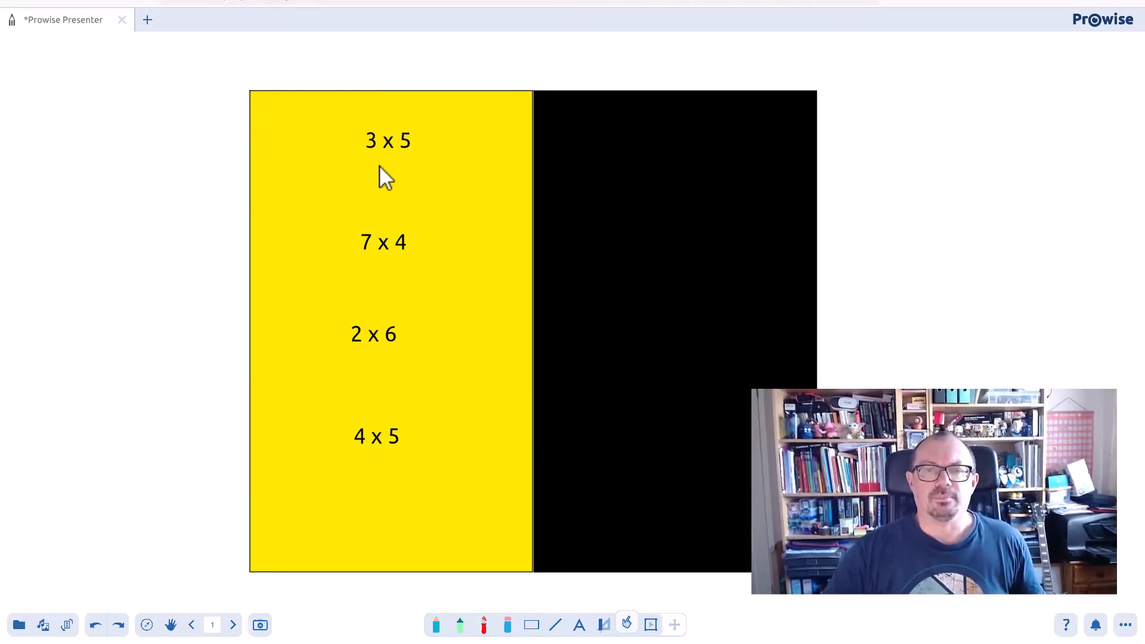
mouse_move(363, 170)
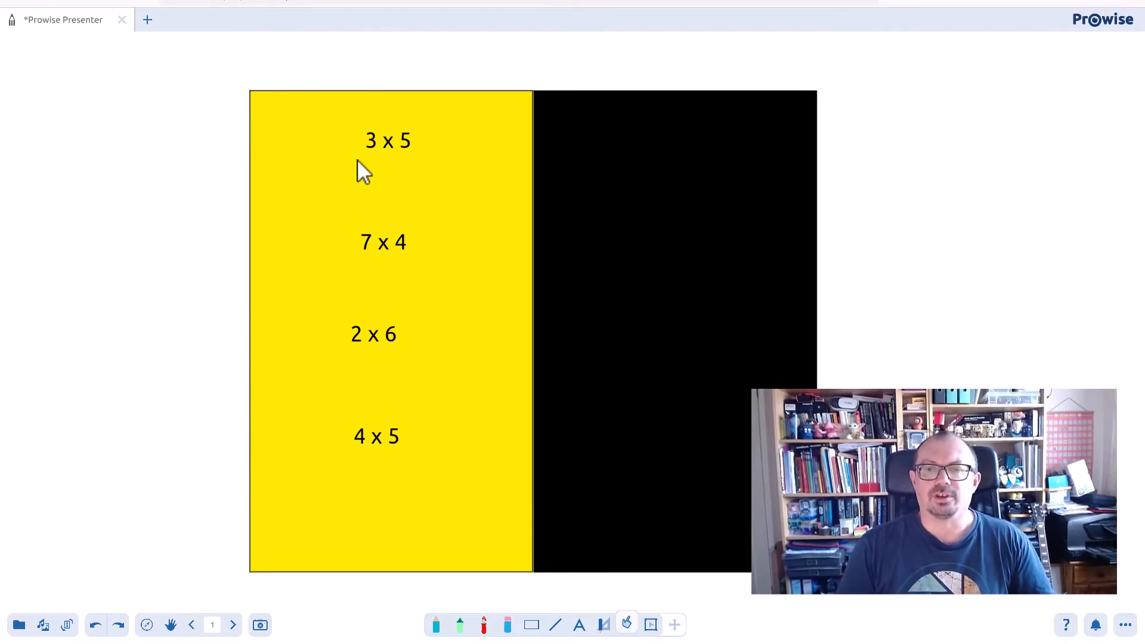